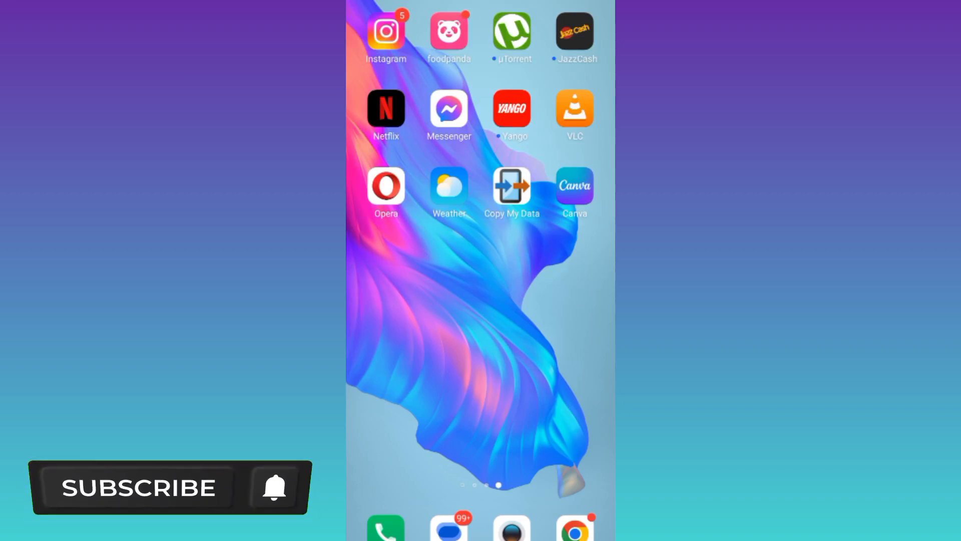
- Launch Instagram from the home screen and reach Settings and privacy via the account menu
{"action": "left_click", "coordinate": [138, 487]}
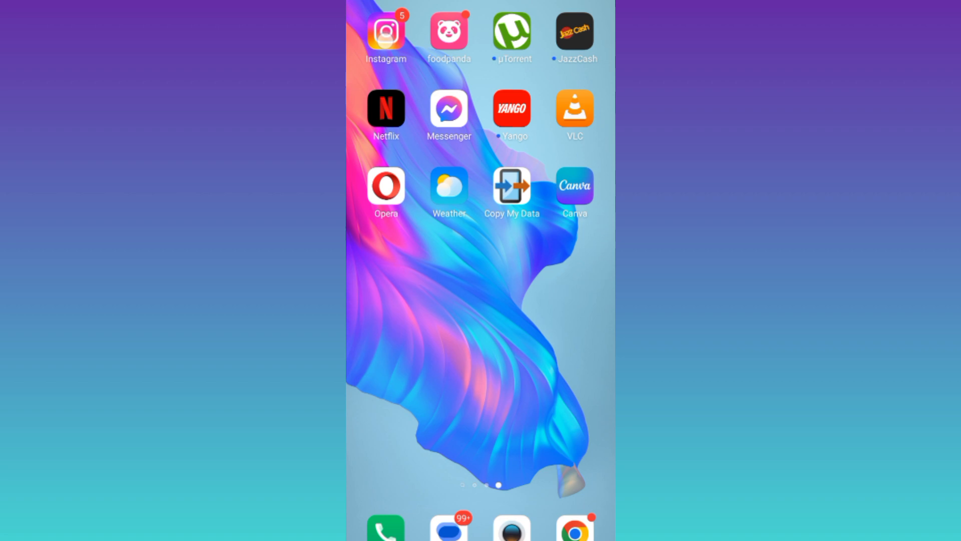
{"action": "left_click", "coordinate": [386, 31]}
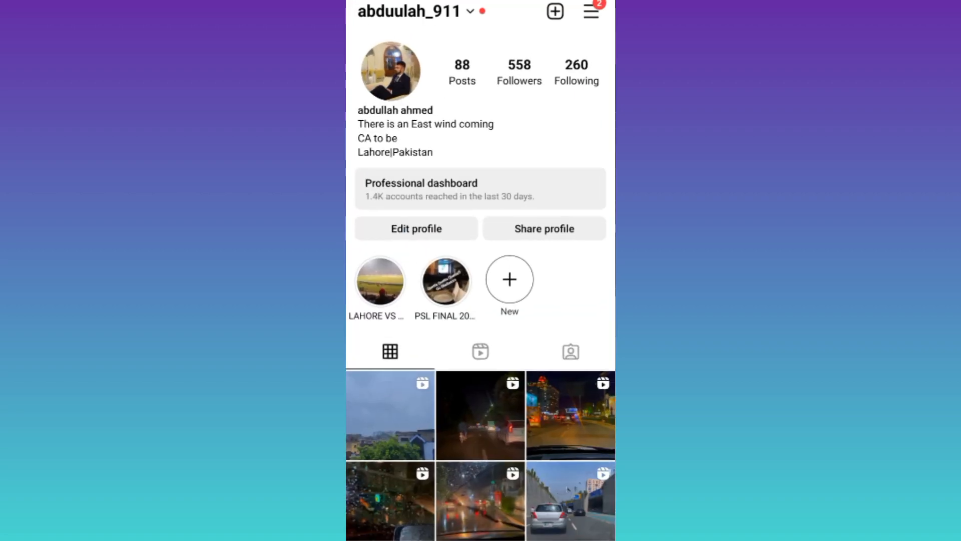
{"action": "left_click", "coordinate": [591, 11]}
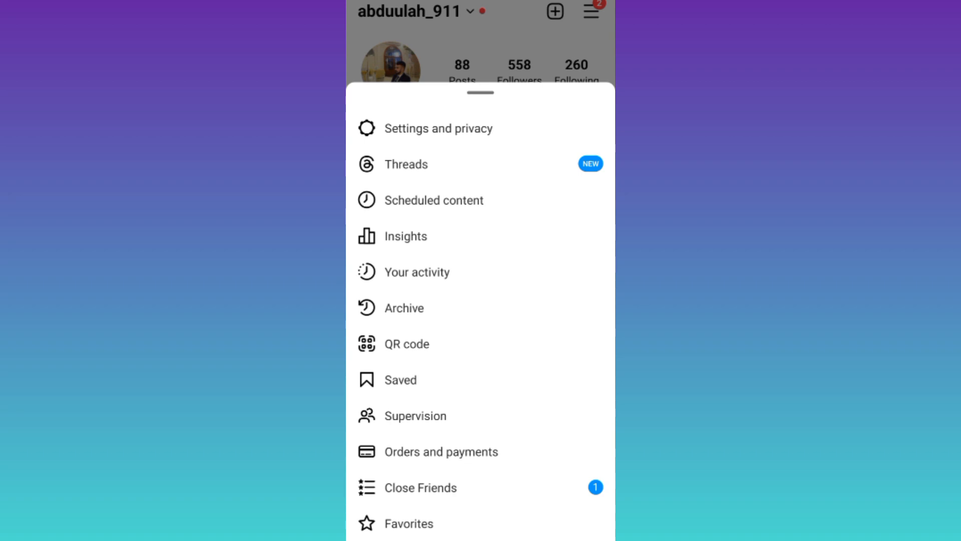
{"action": "left_click", "coordinate": [438, 128]}
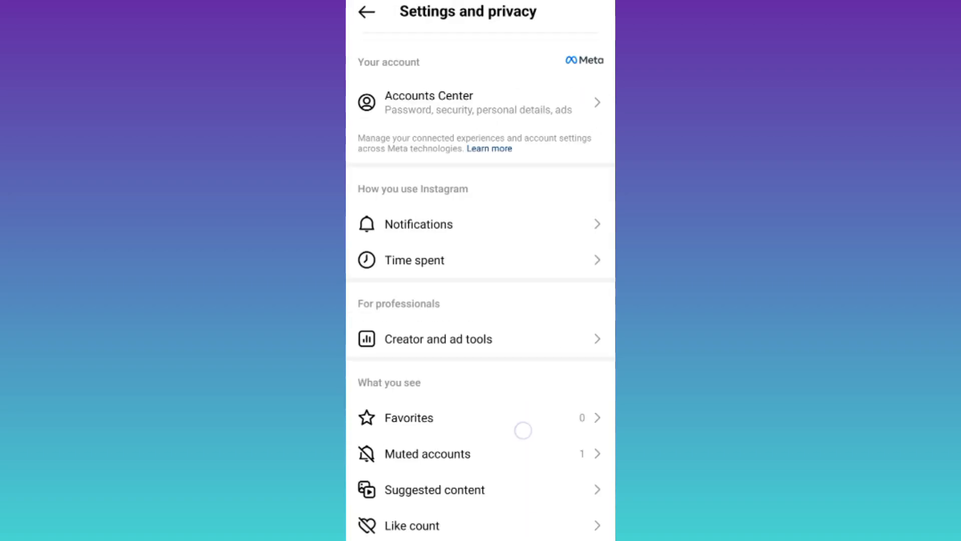
- From Help, start a problem report so the empty 'Report a problem' form appears
{"action": "scroll", "scroll_direction": "down", "scroll_amount": 3}
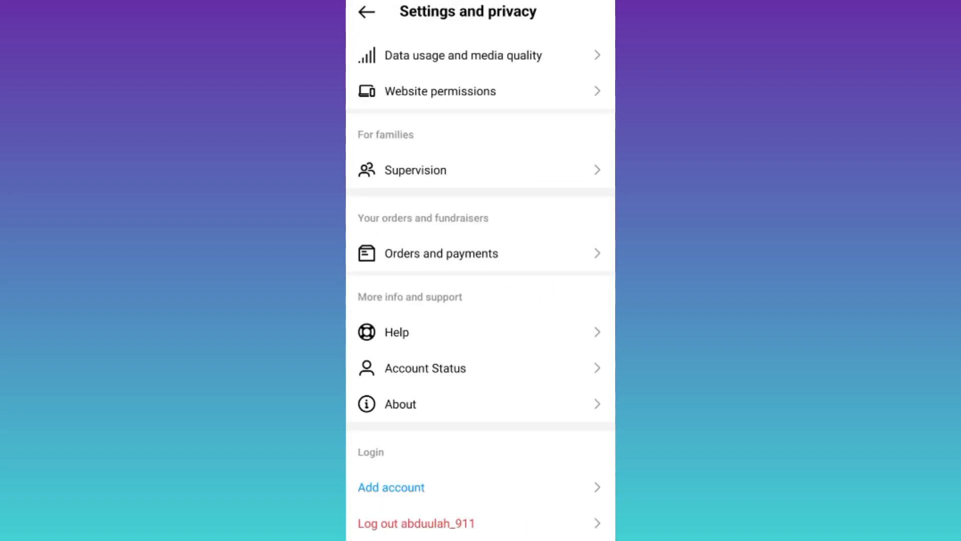
{"action": "left_click", "coordinate": [396, 332]}
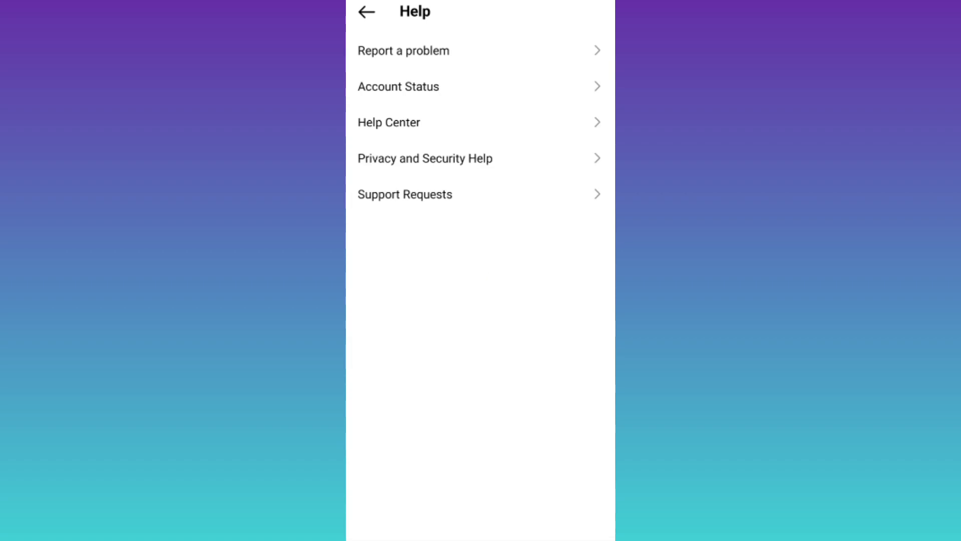
{"action": "left_click", "coordinate": [404, 50]}
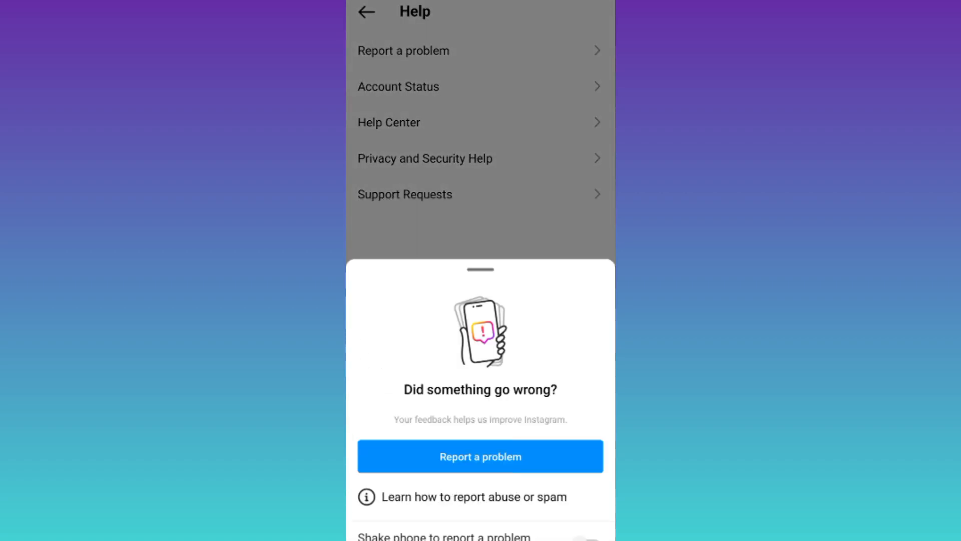
{"action": "left_click", "coordinate": [480, 456]}
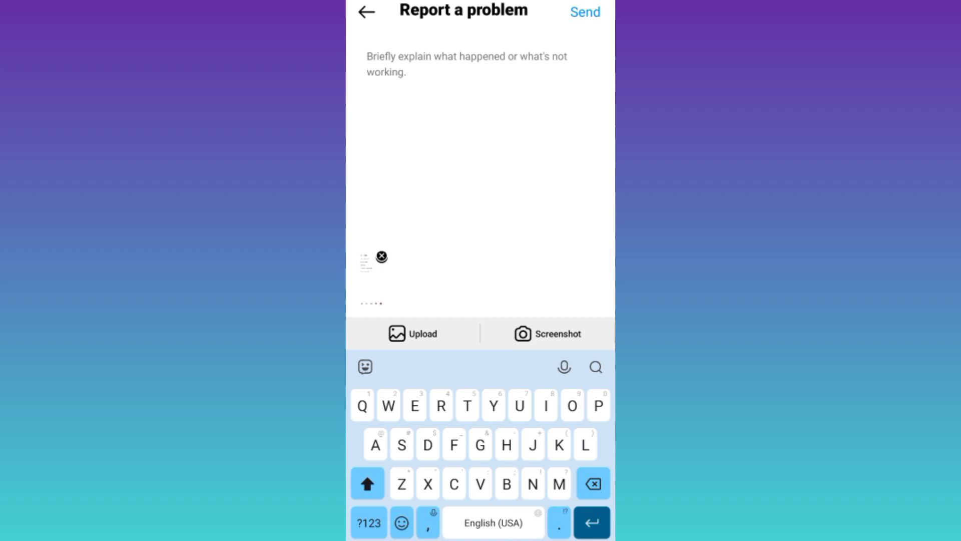